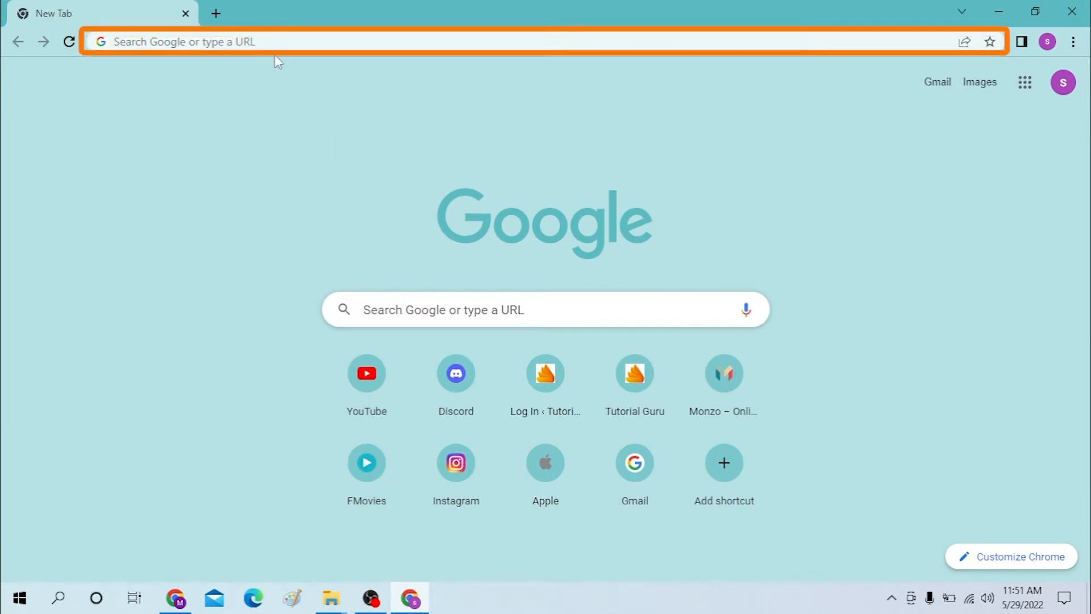
Navigate the new Chrome tab to paypal.com via the address bar.
click(278, 41)
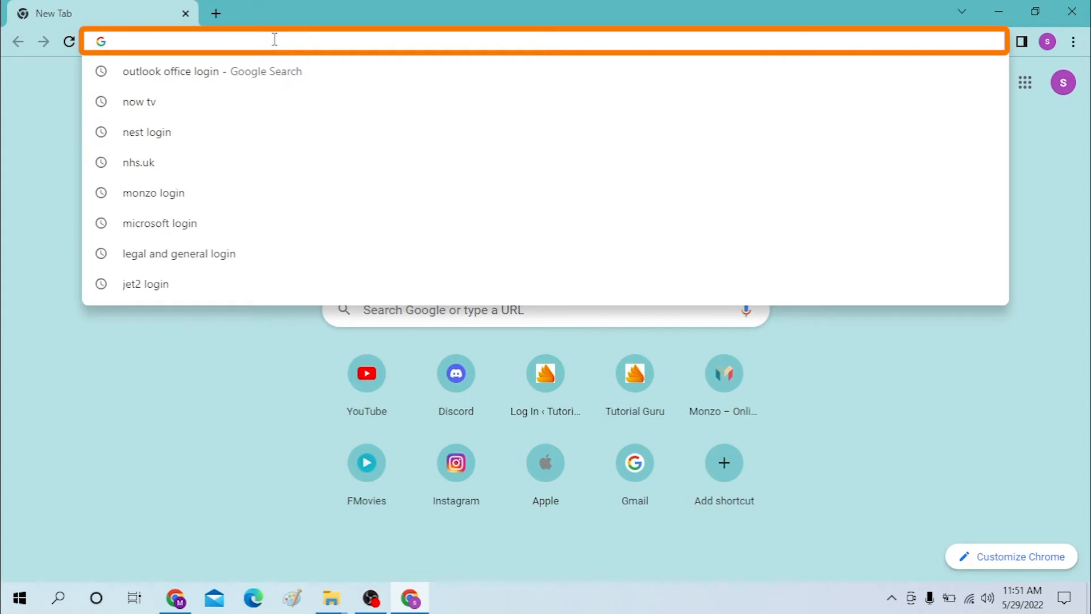
text(paypal.com/np/home)
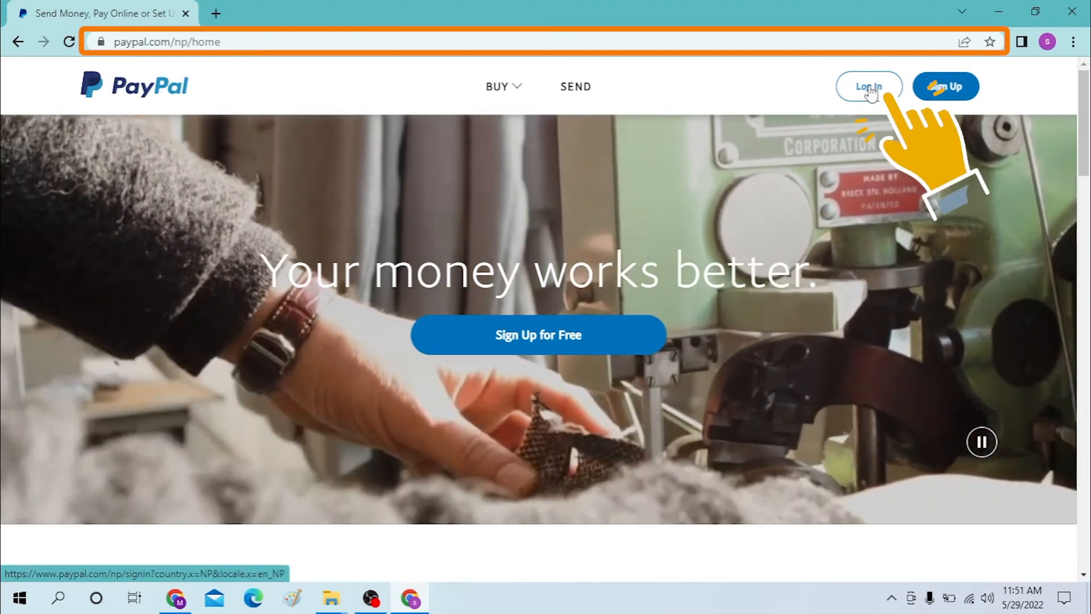
click(868, 86)
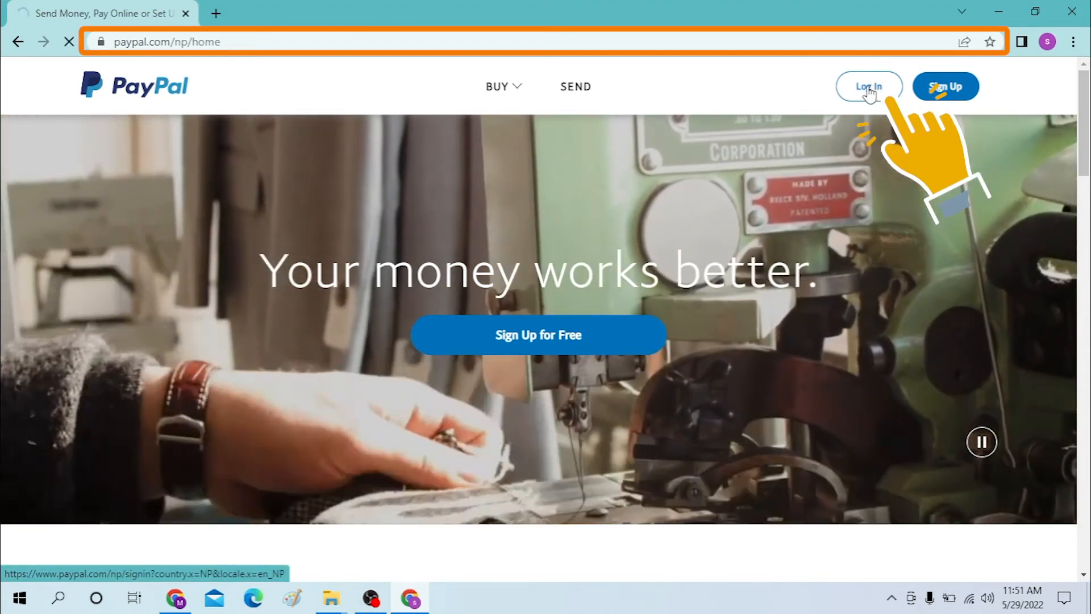
click(868, 86)
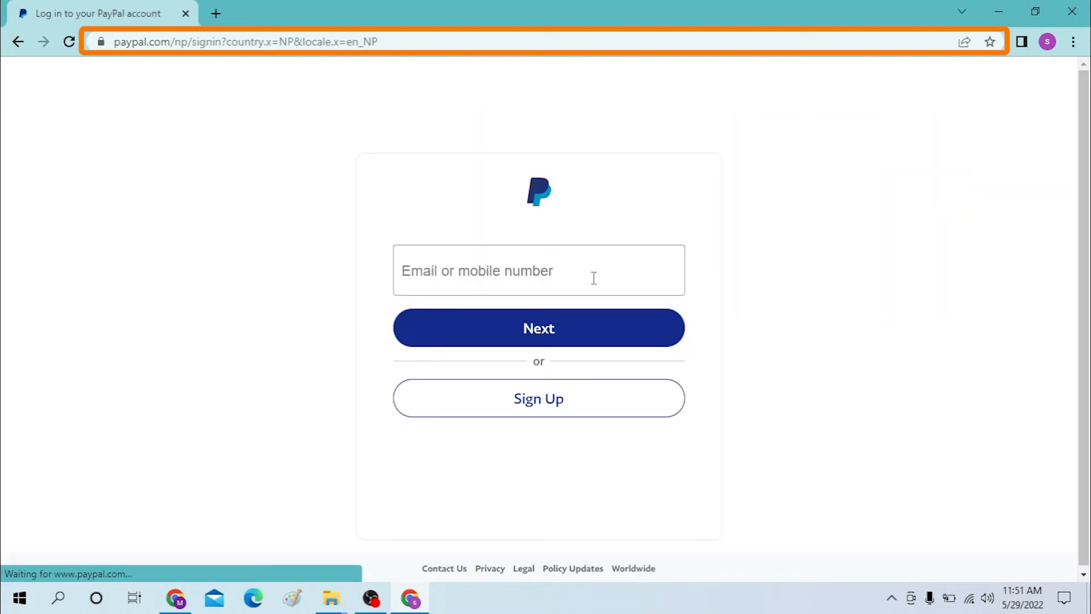
click(538, 271)
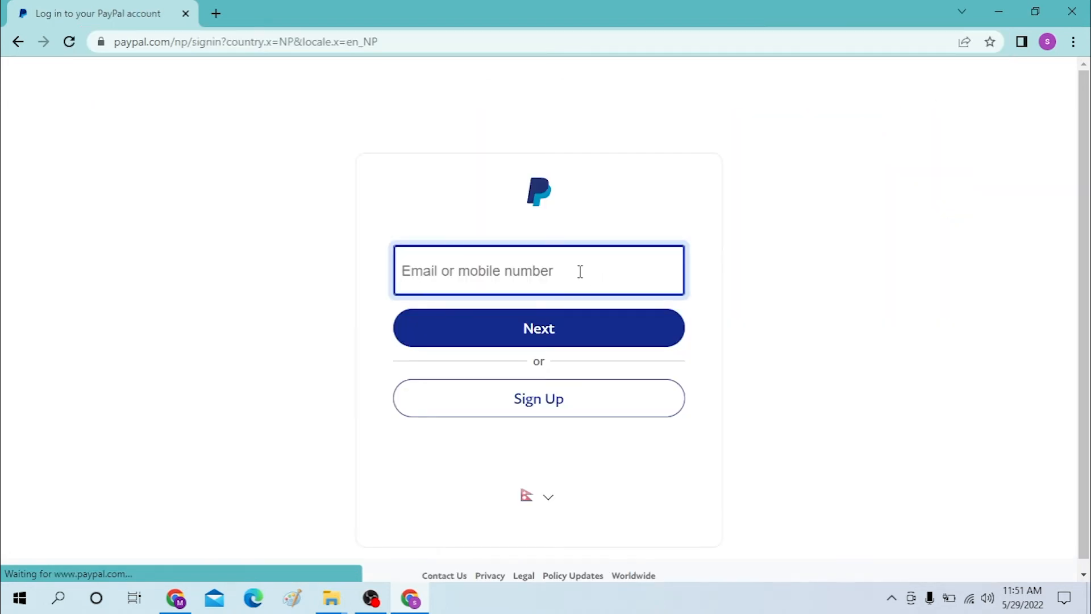
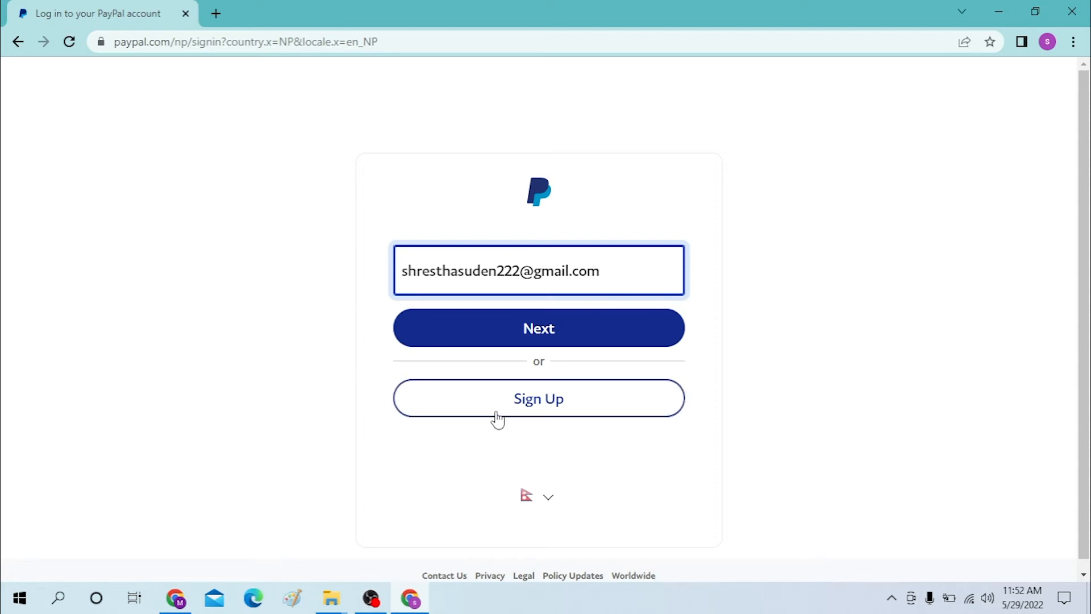
mouse_move(309, 378)
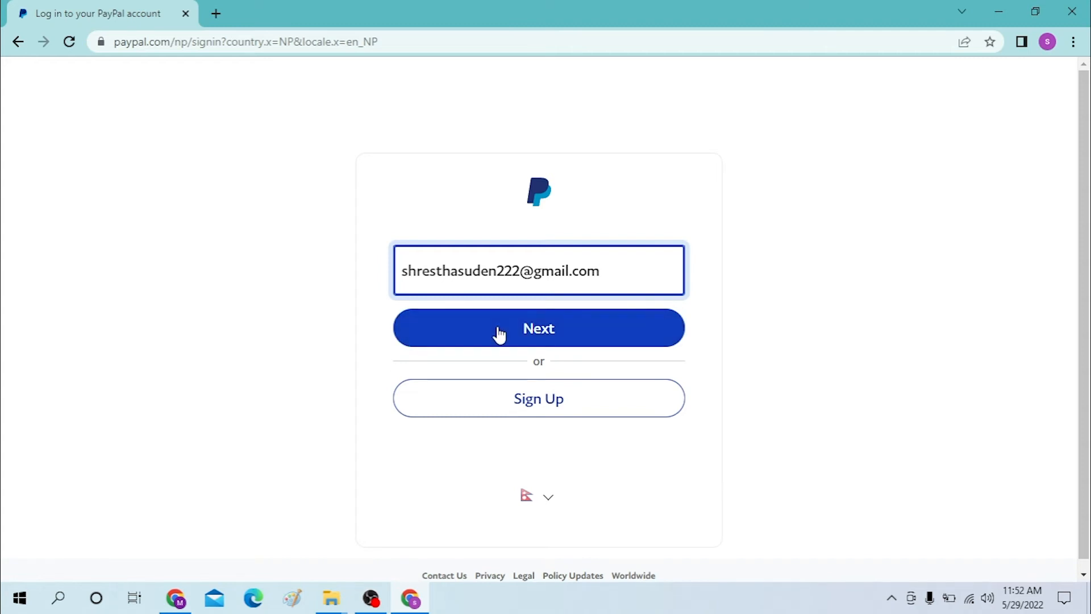
Continue to the password step and sign in, reaching the mobile number confirmation prompt.
click(537, 327)
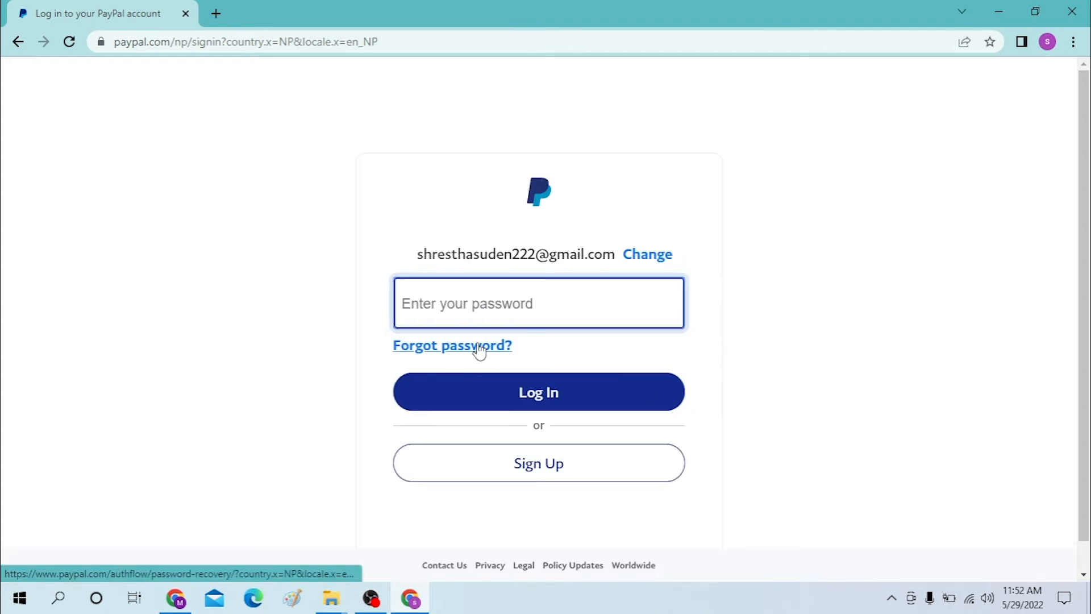
click(537, 391)
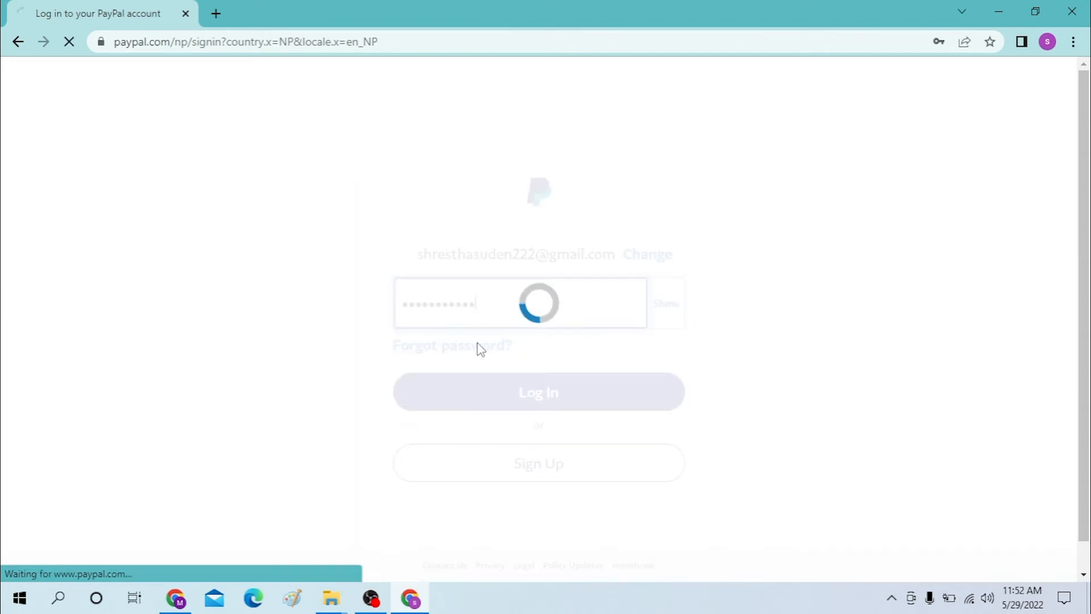
click(538, 392)
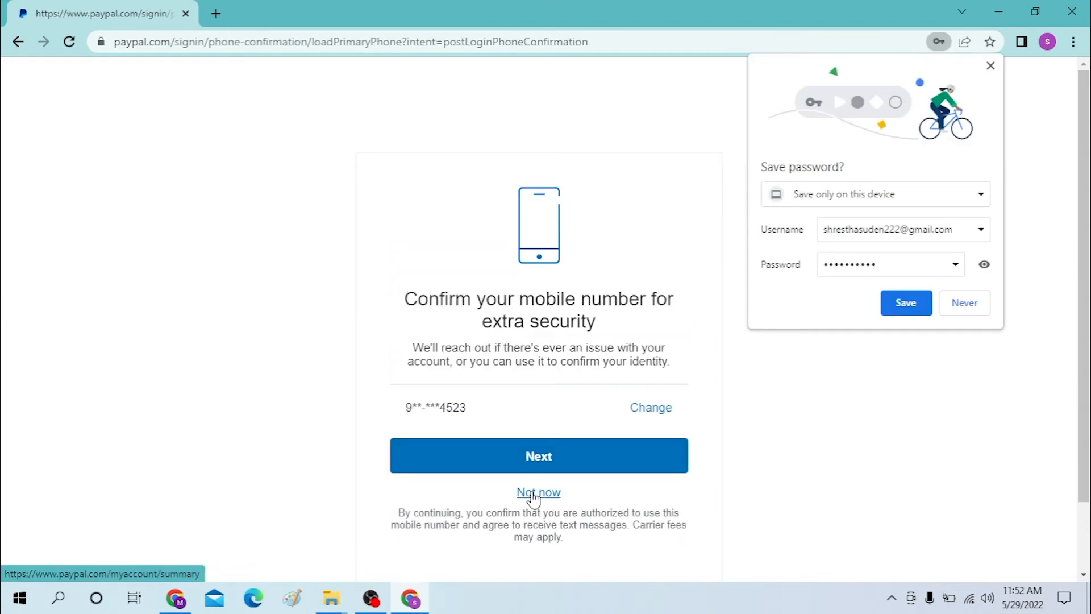
Choose 'Not now' on phone confirmation and dismiss Chrome's Save password popup to reach the dashboard.
click(538, 492)
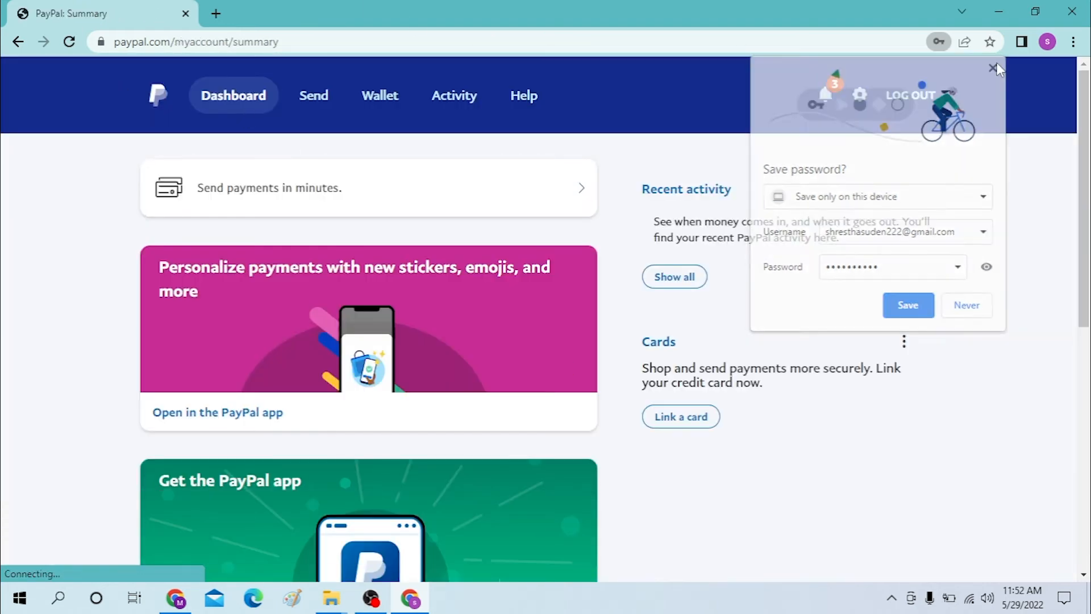
click(995, 70)
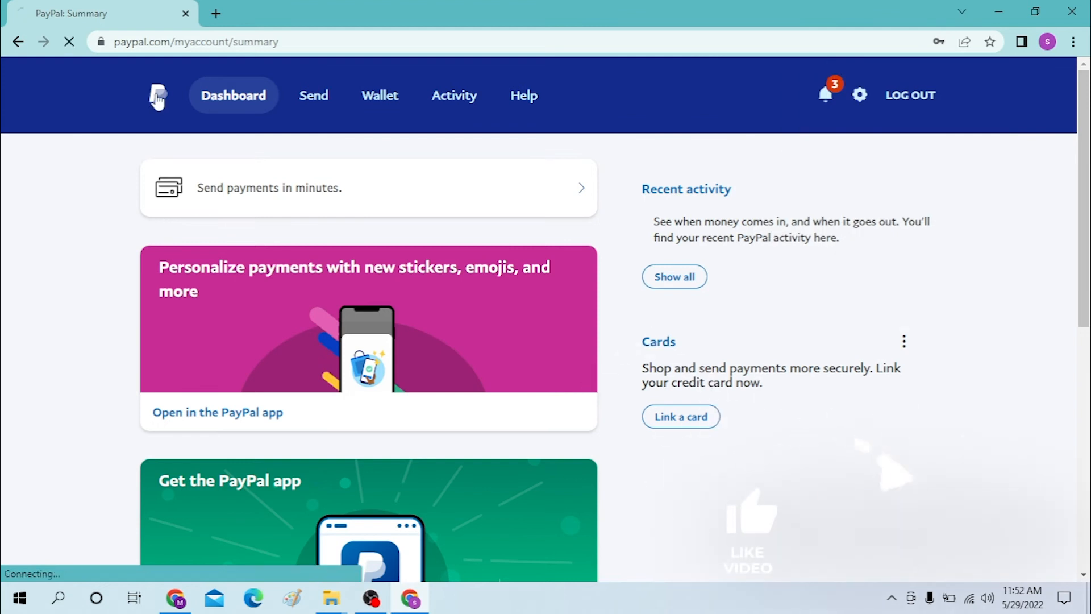